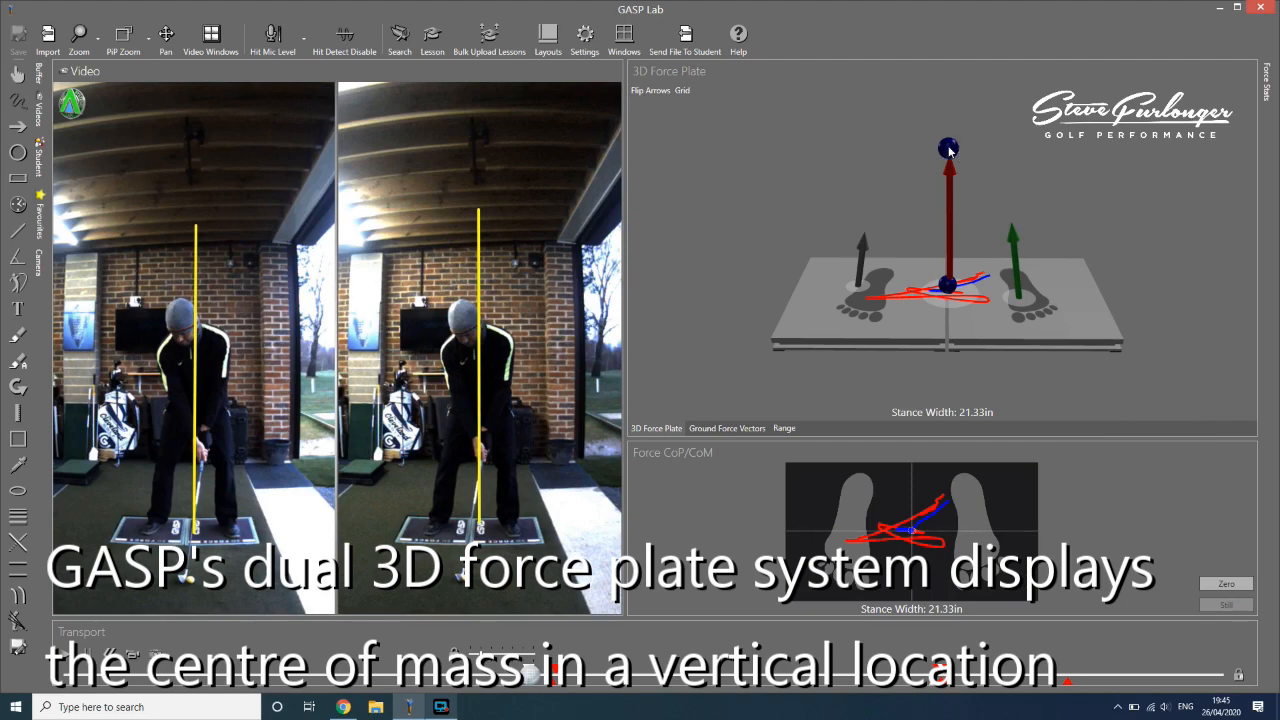
mouse_move(780, 248)
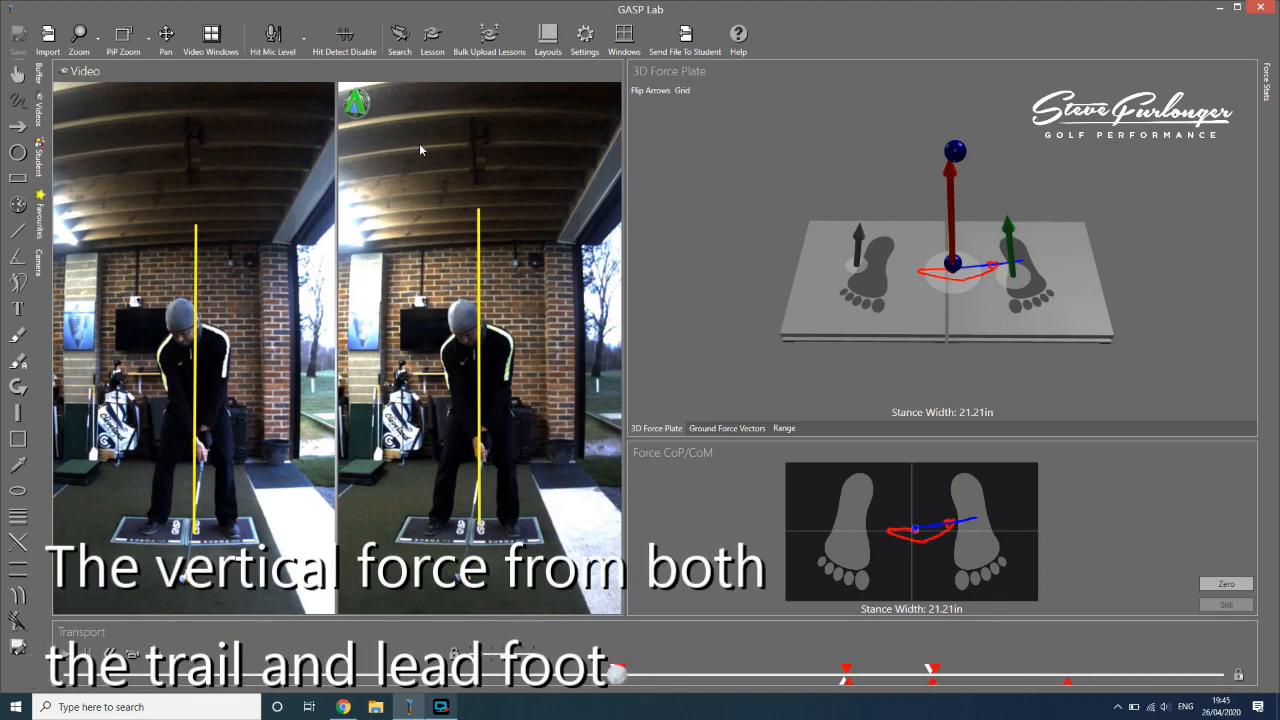
mouse_move(855, 255)
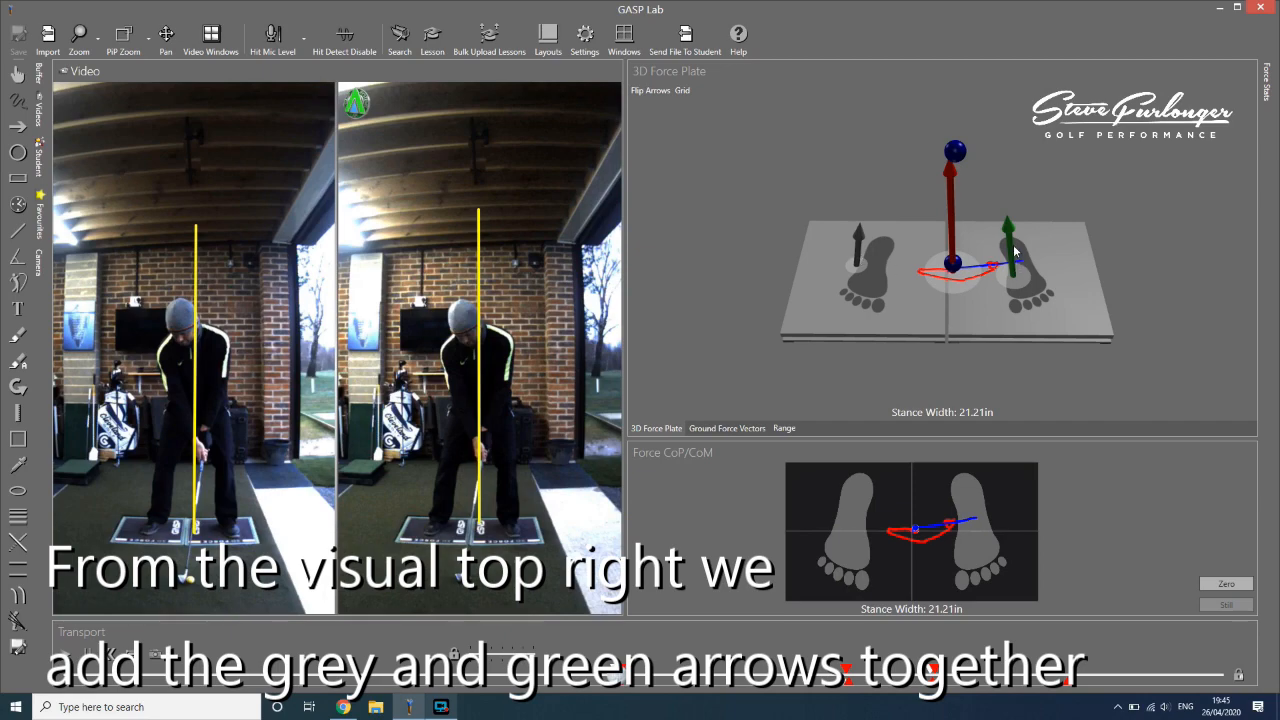
mouse_move(953, 267)
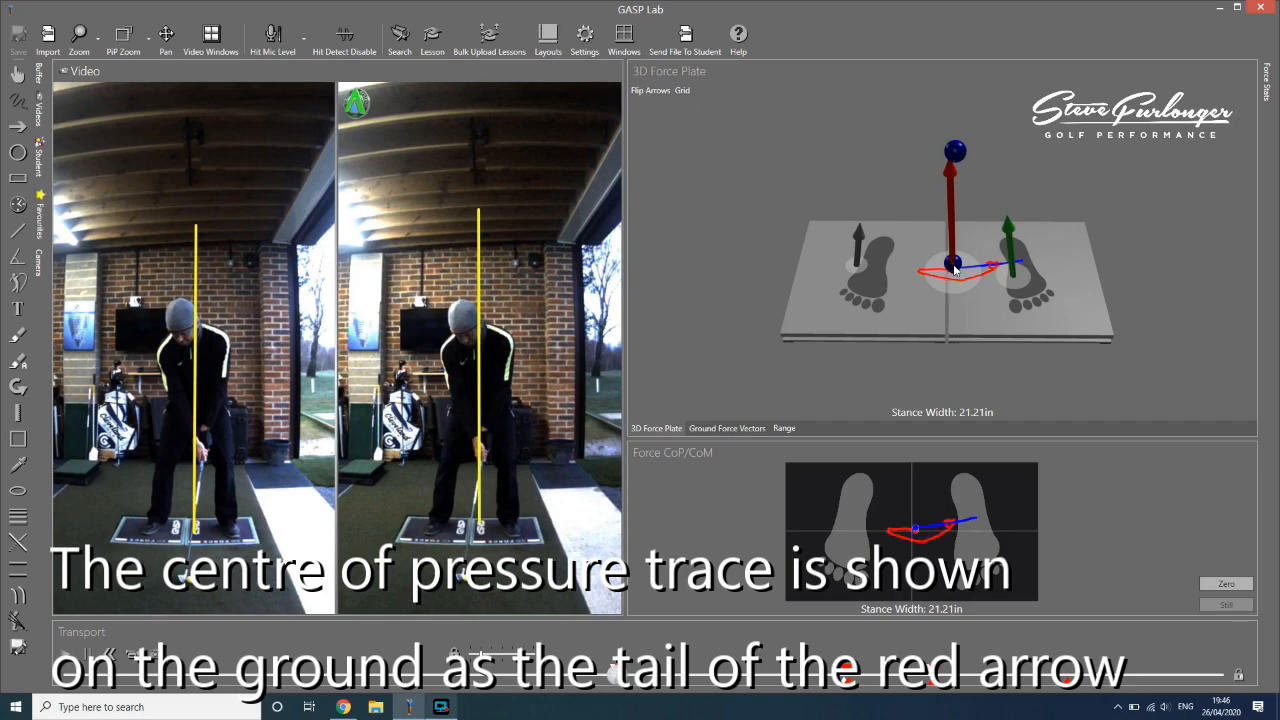
mouse_move(958, 253)
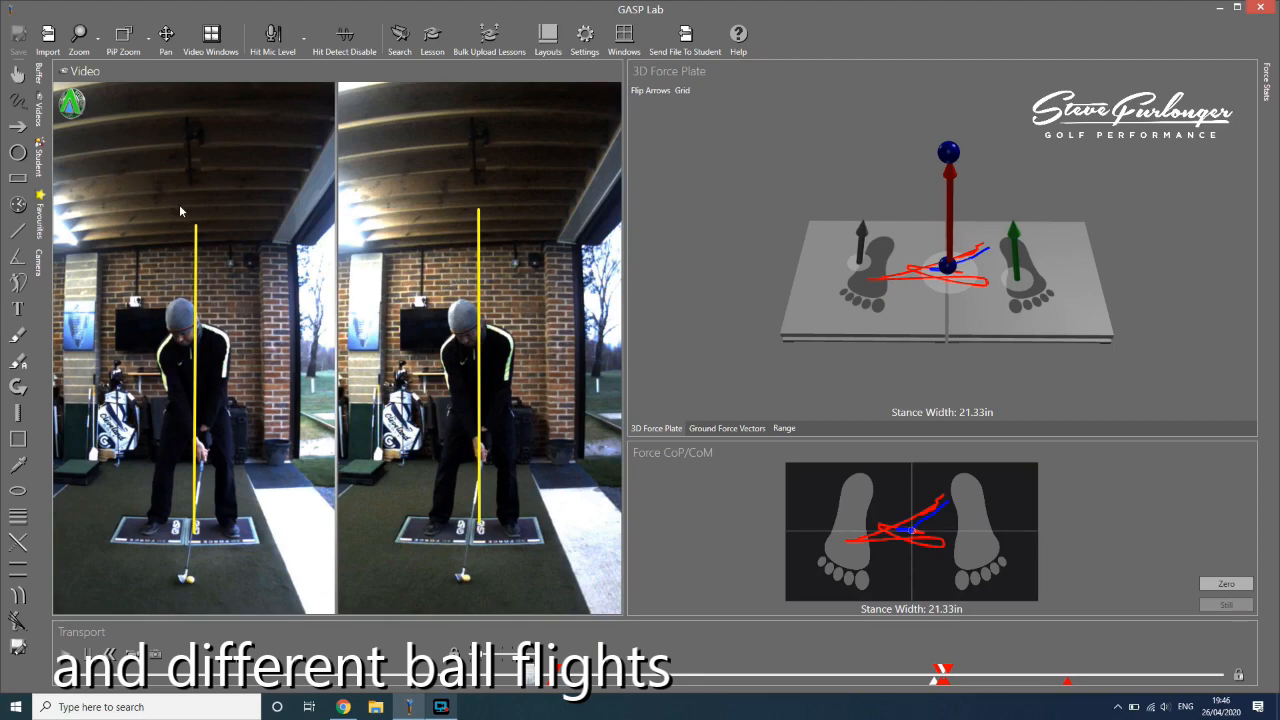
mouse_move(163, 386)
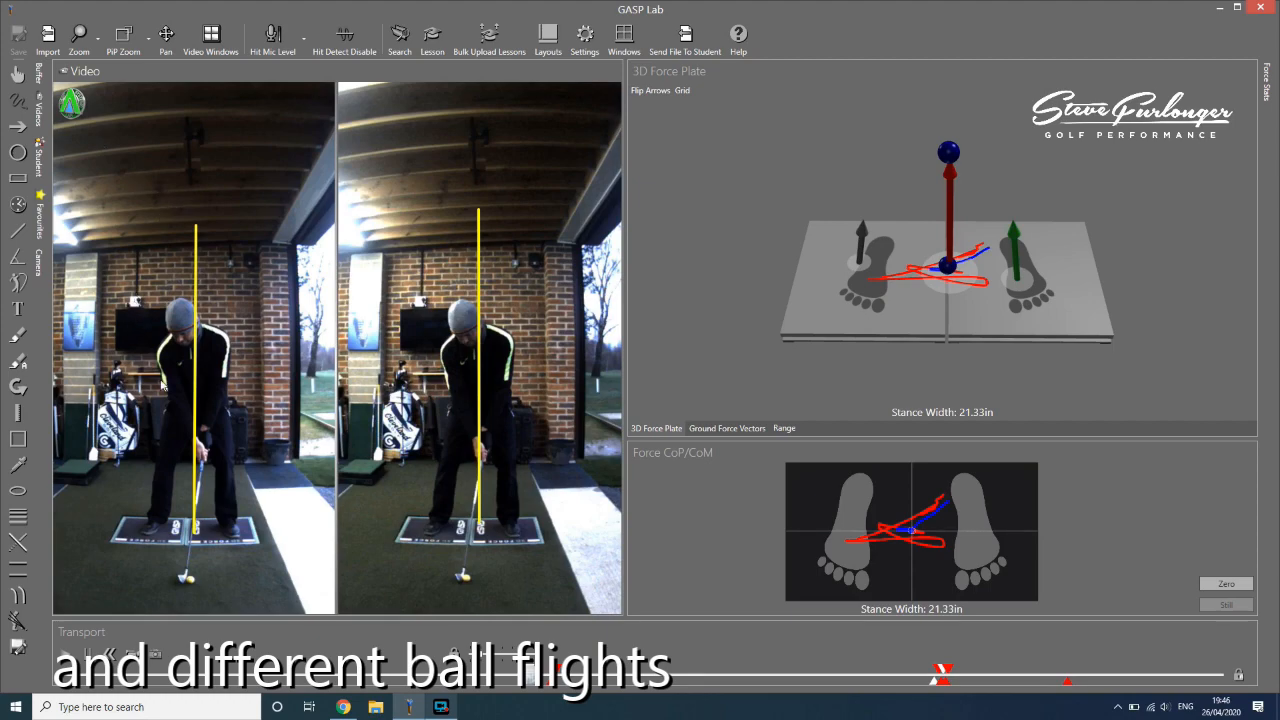
mouse_move(176, 293)
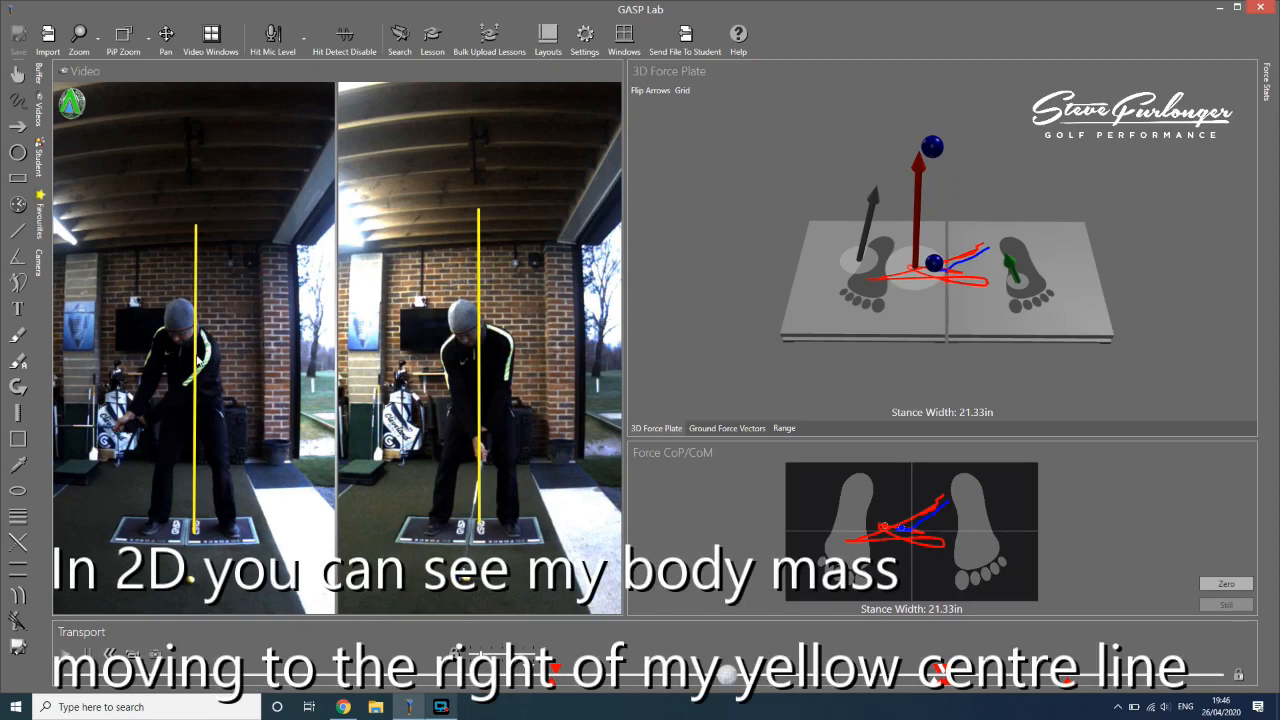
mouse_move(725, 673)
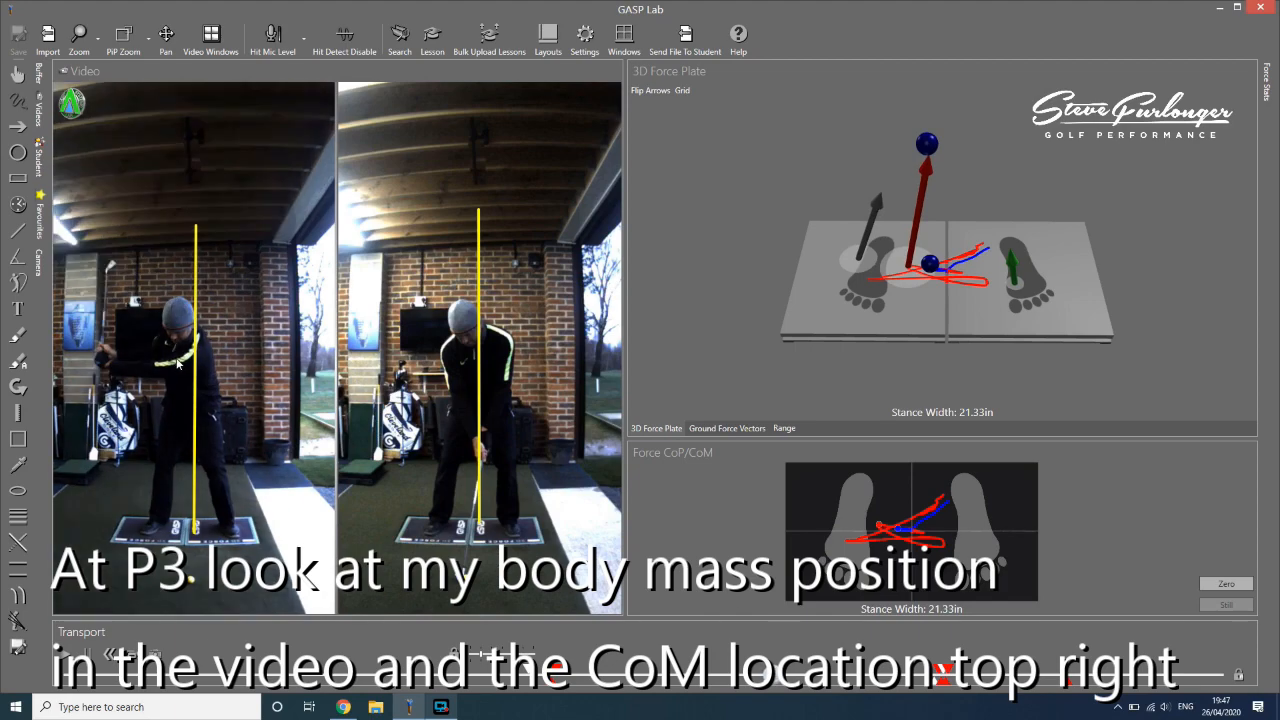
mouse_move(193, 364)
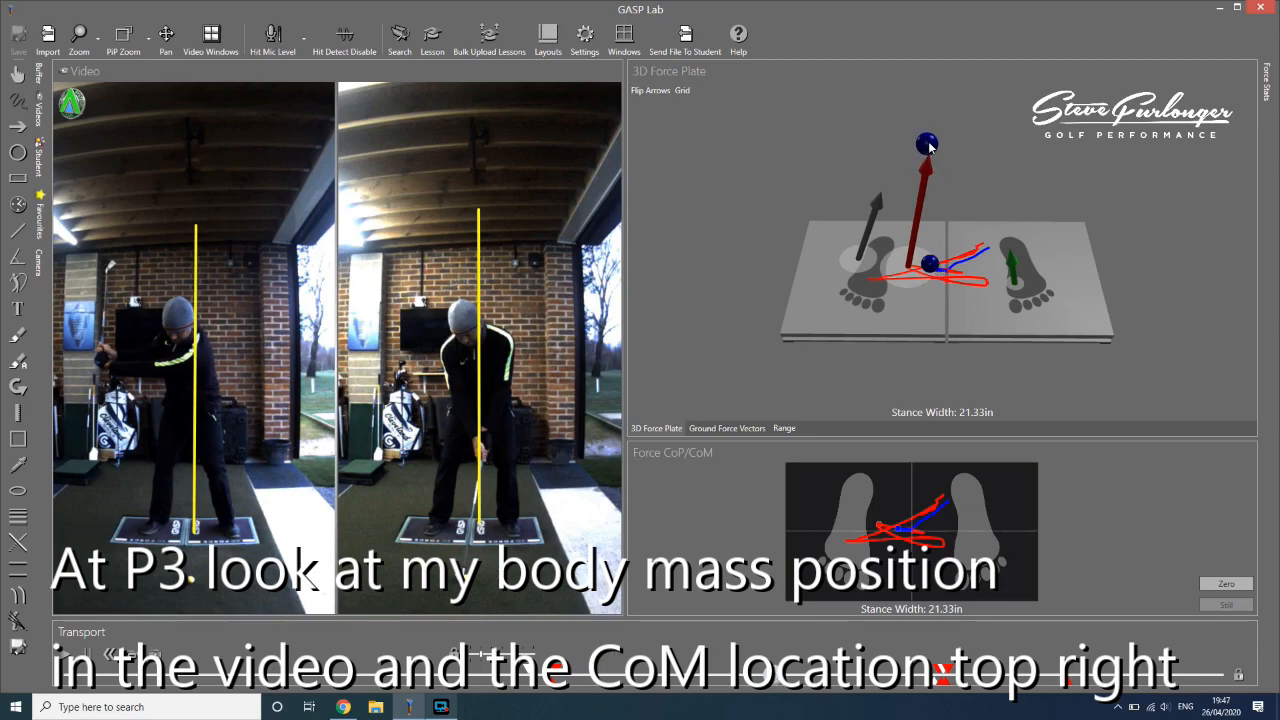
mouse_move(943, 270)
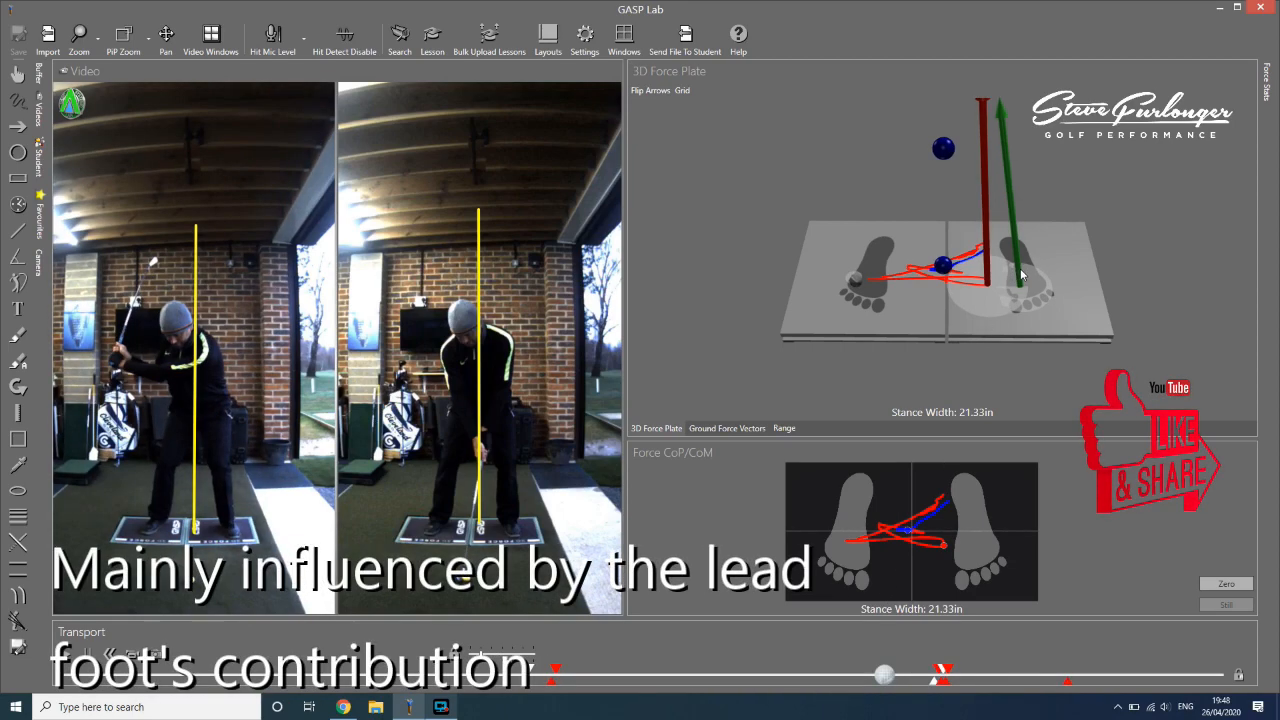
mouse_move(1003, 118)
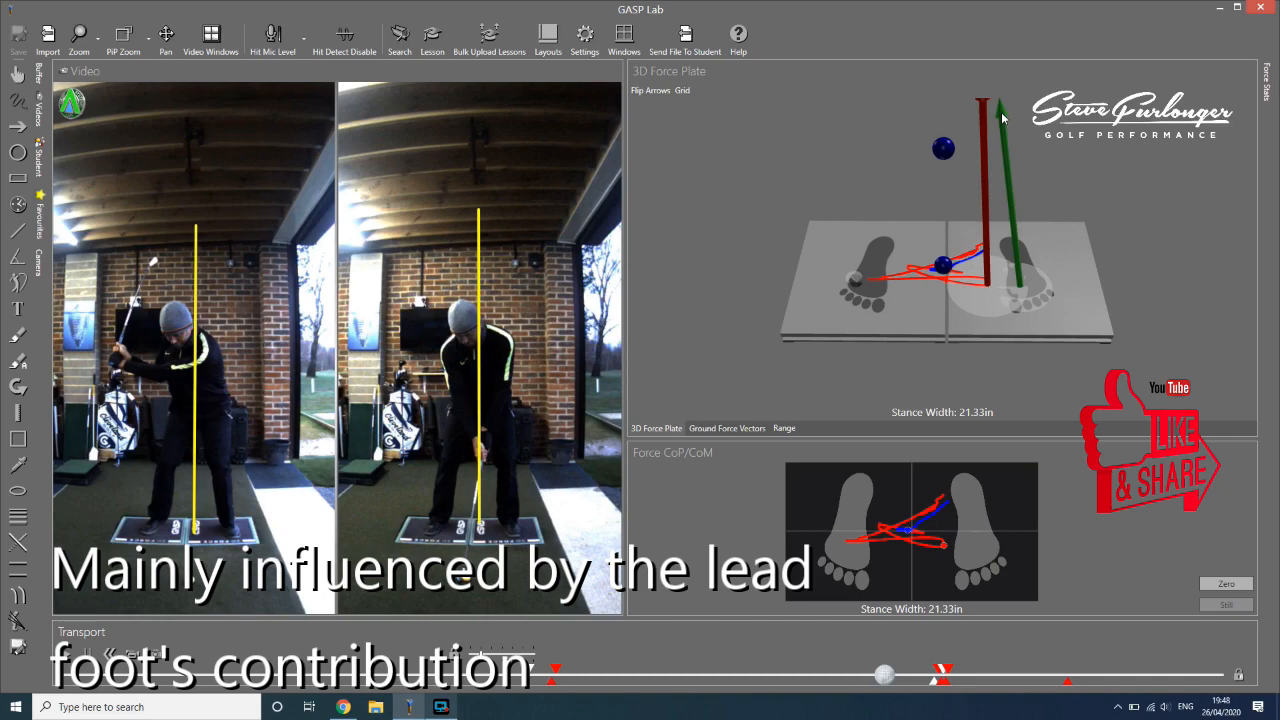
mouse_move(911, 553)
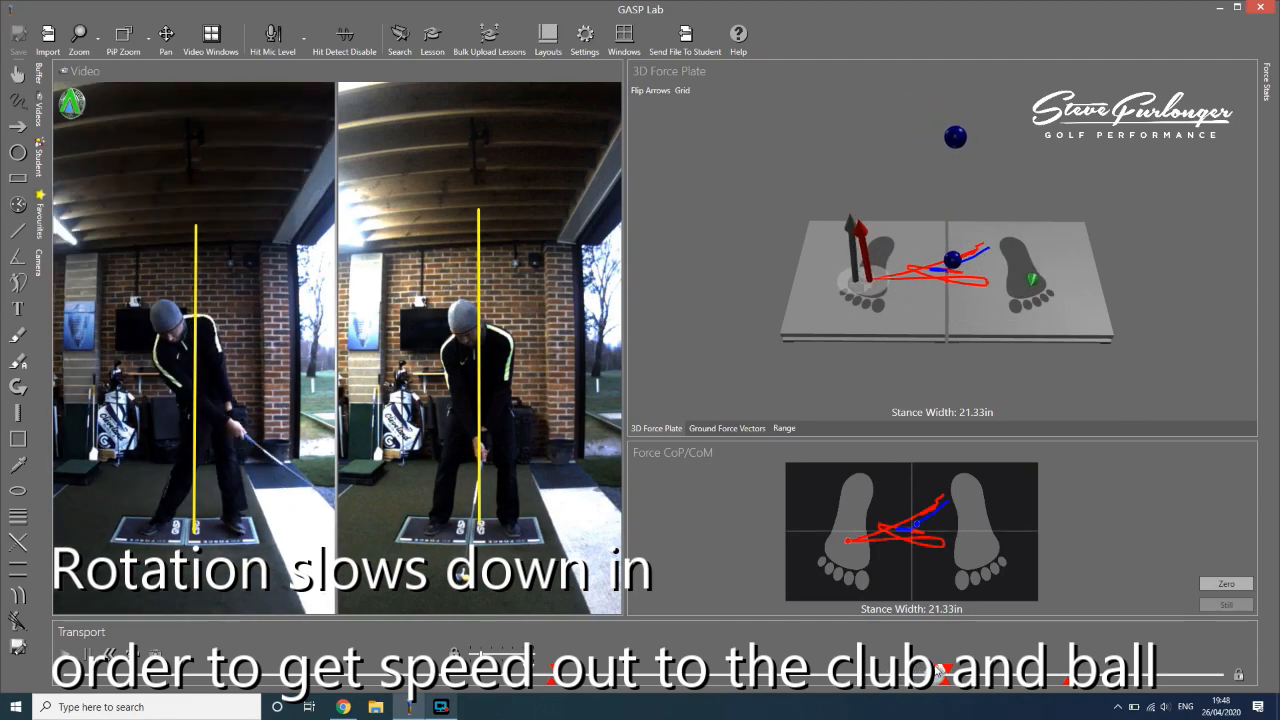
Play the first swing on the Transport timeline from the top of the backswing through impact into the finish.
left_click(960, 672)
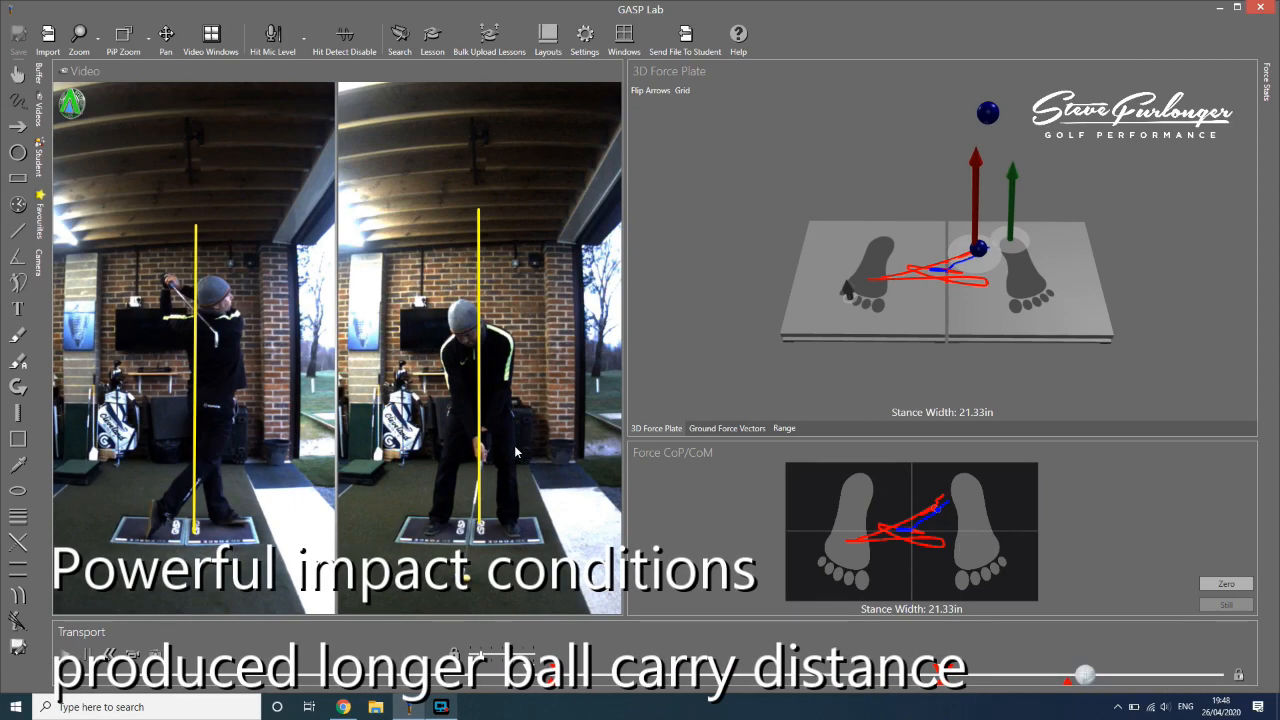
mouse_move(545, 480)
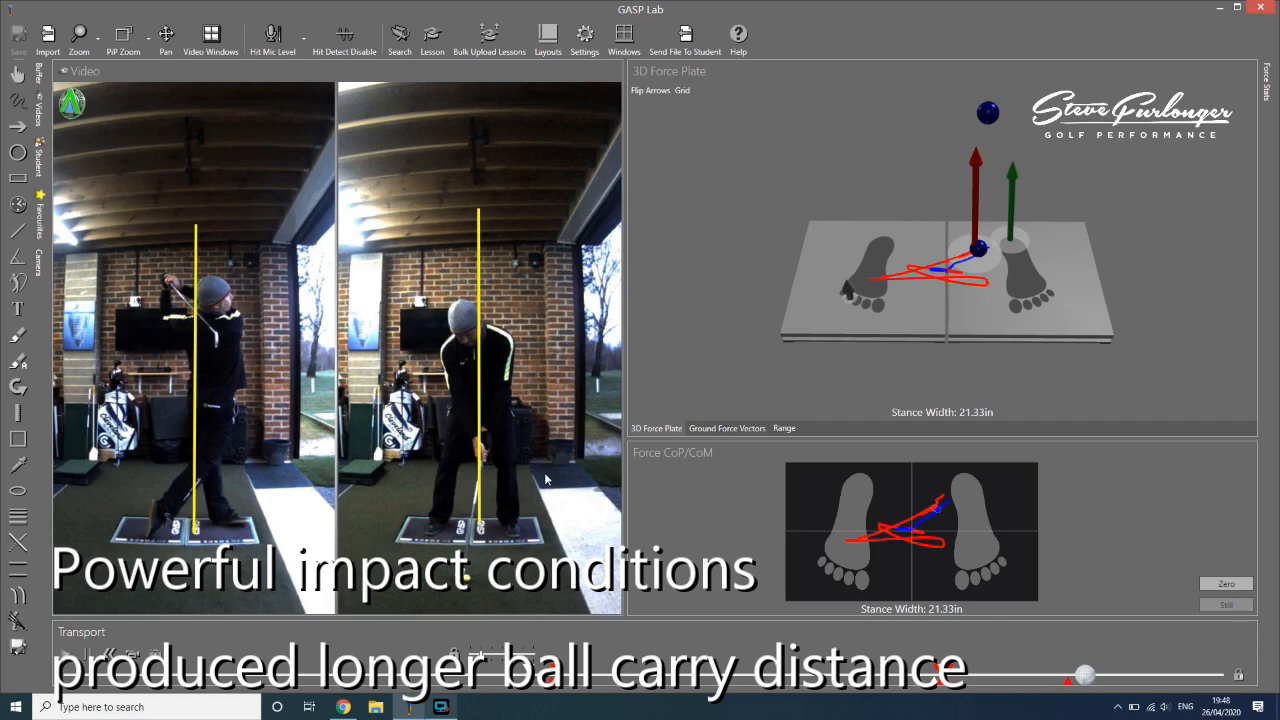
mouse_move(148, 287)
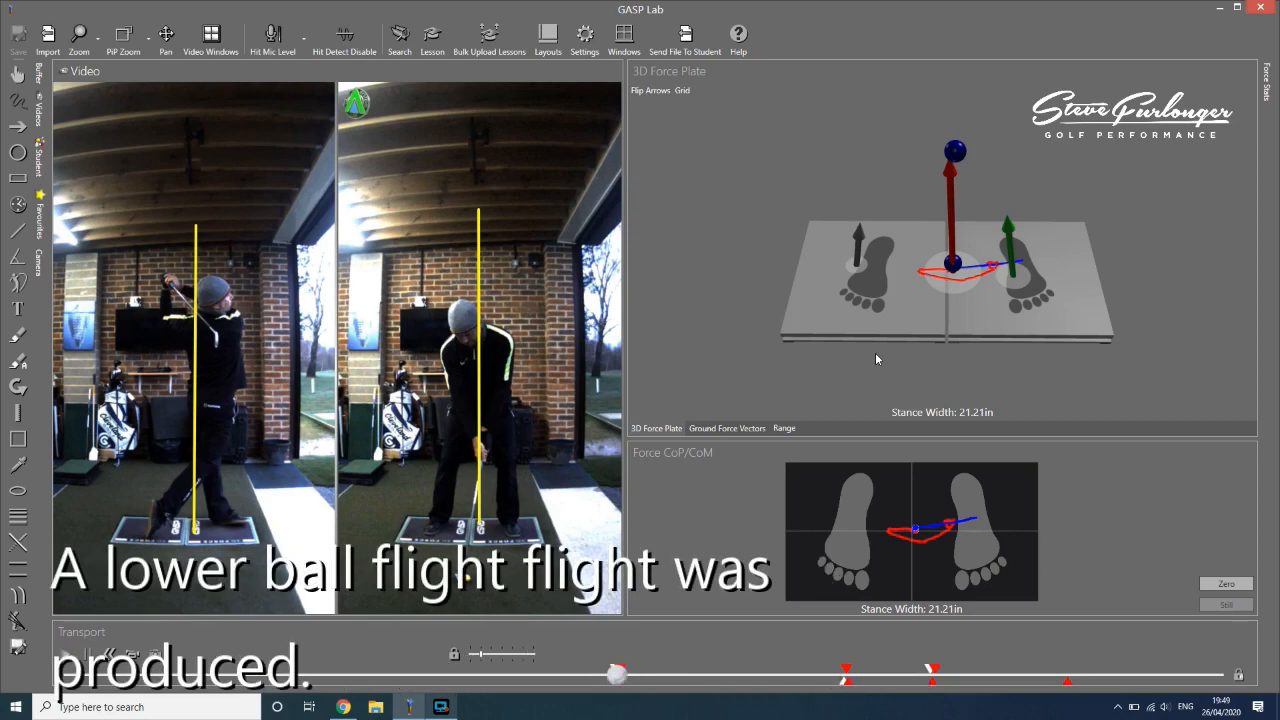
Advance the right-hand swing video from address to the top of the backswing.
left_click(68, 653)
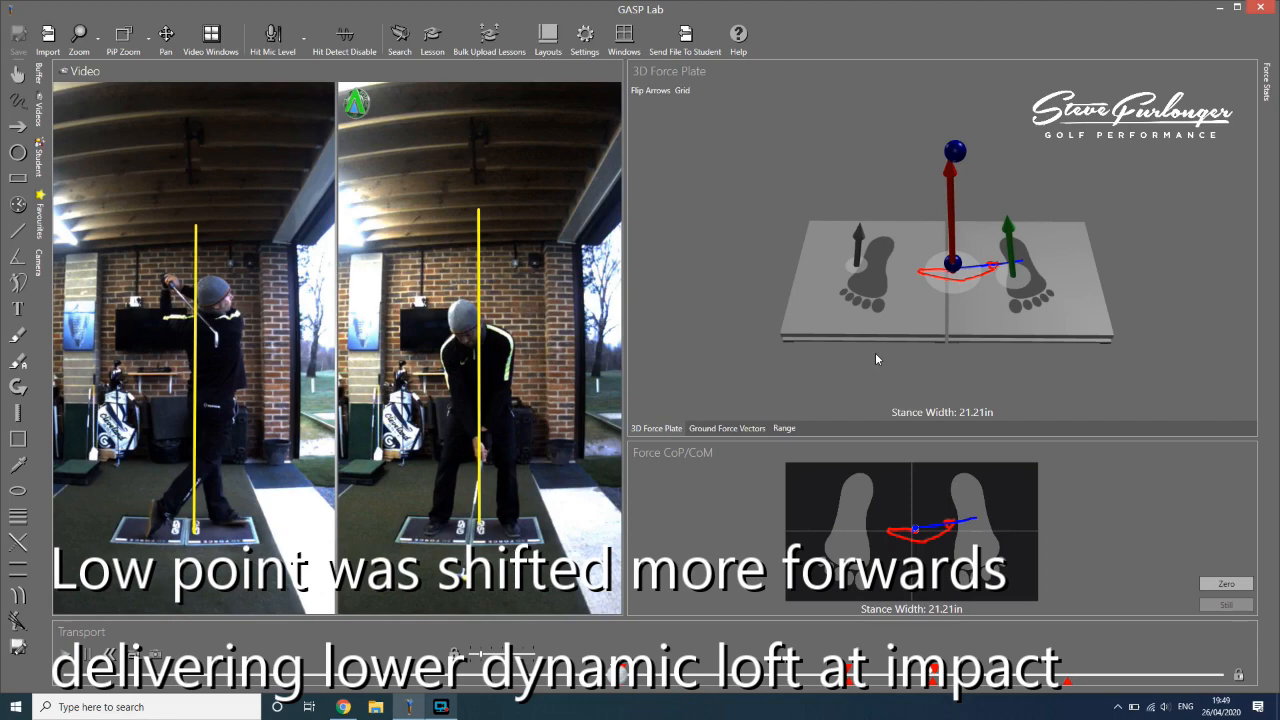
mouse_move(770, 407)
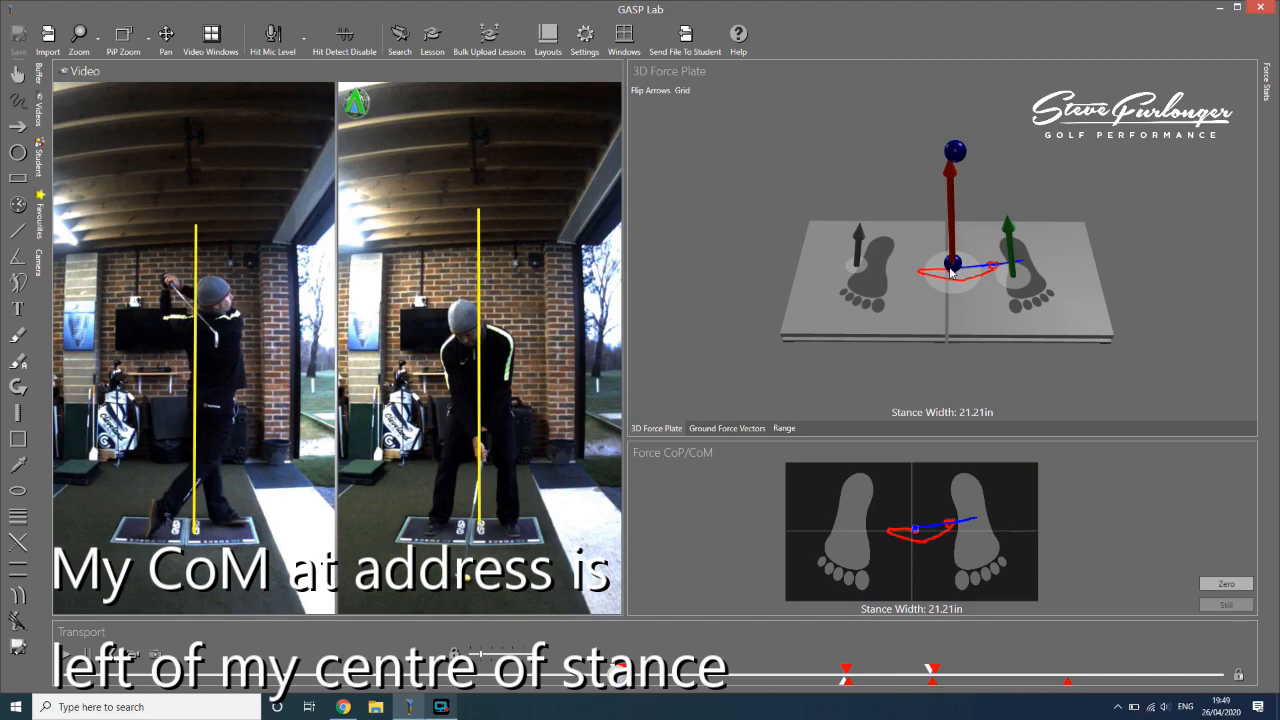
mouse_move(958, 247)
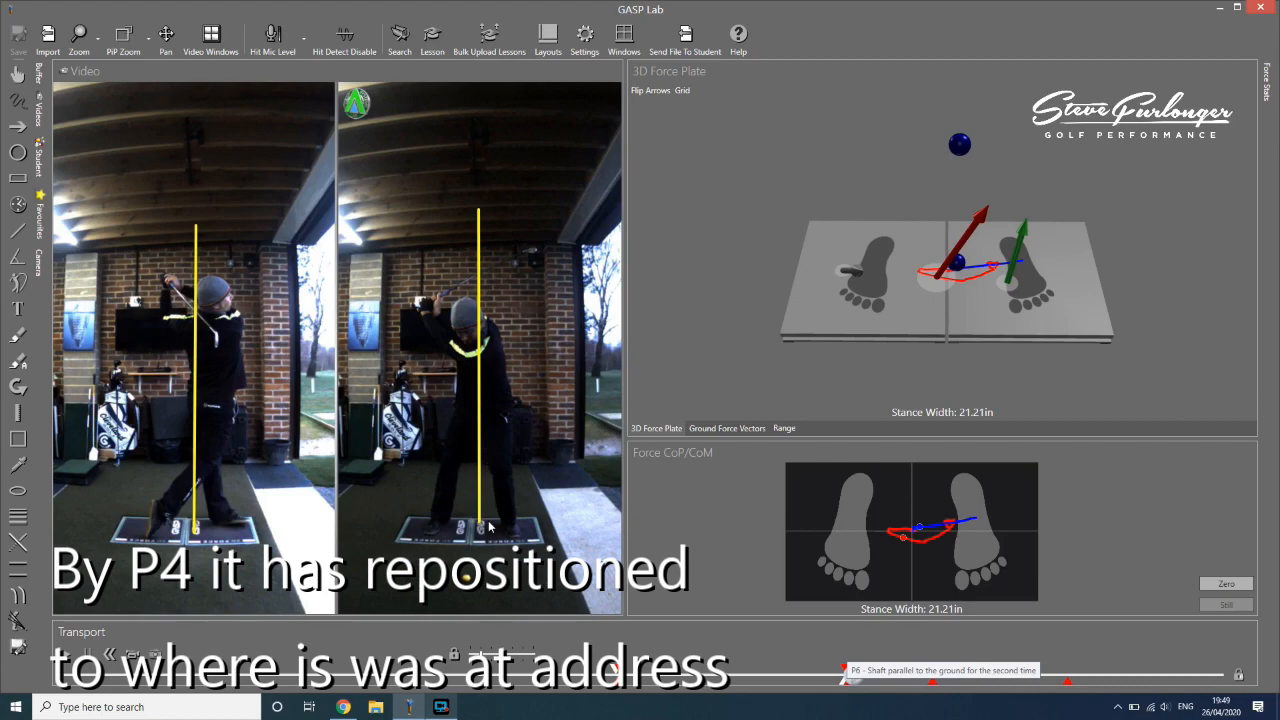
mouse_move(497, 349)
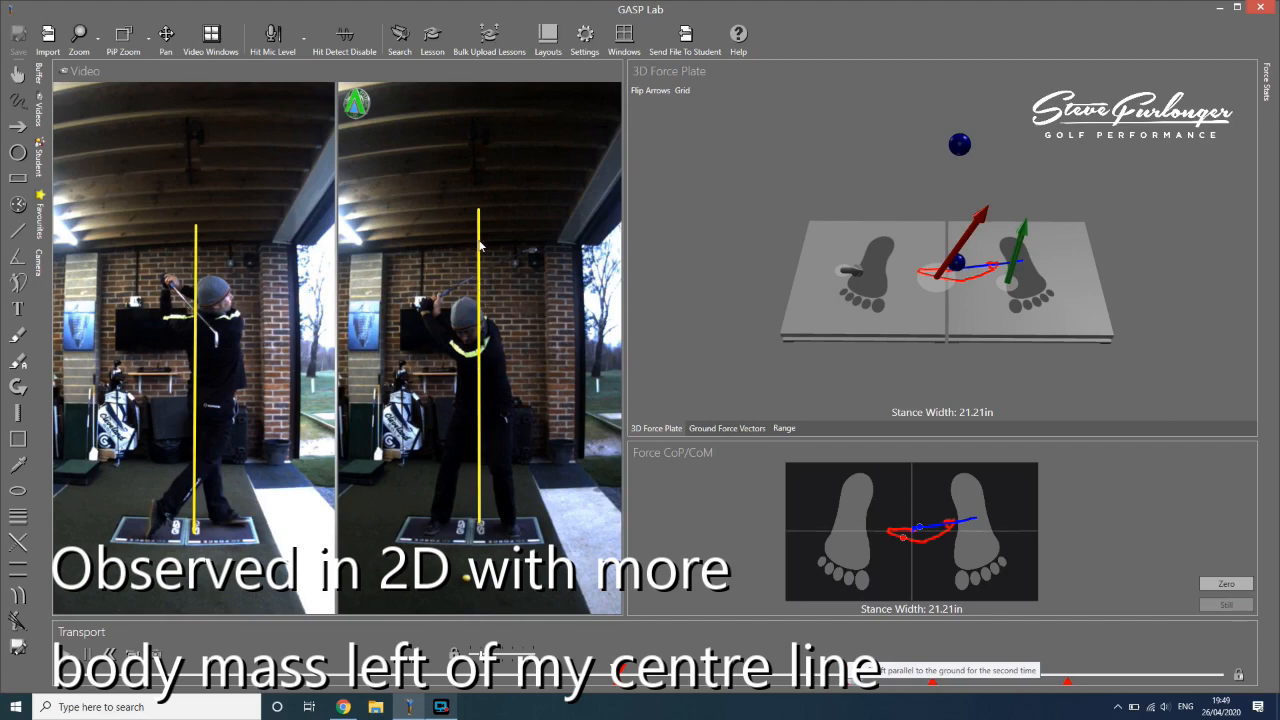
mouse_move(498, 238)
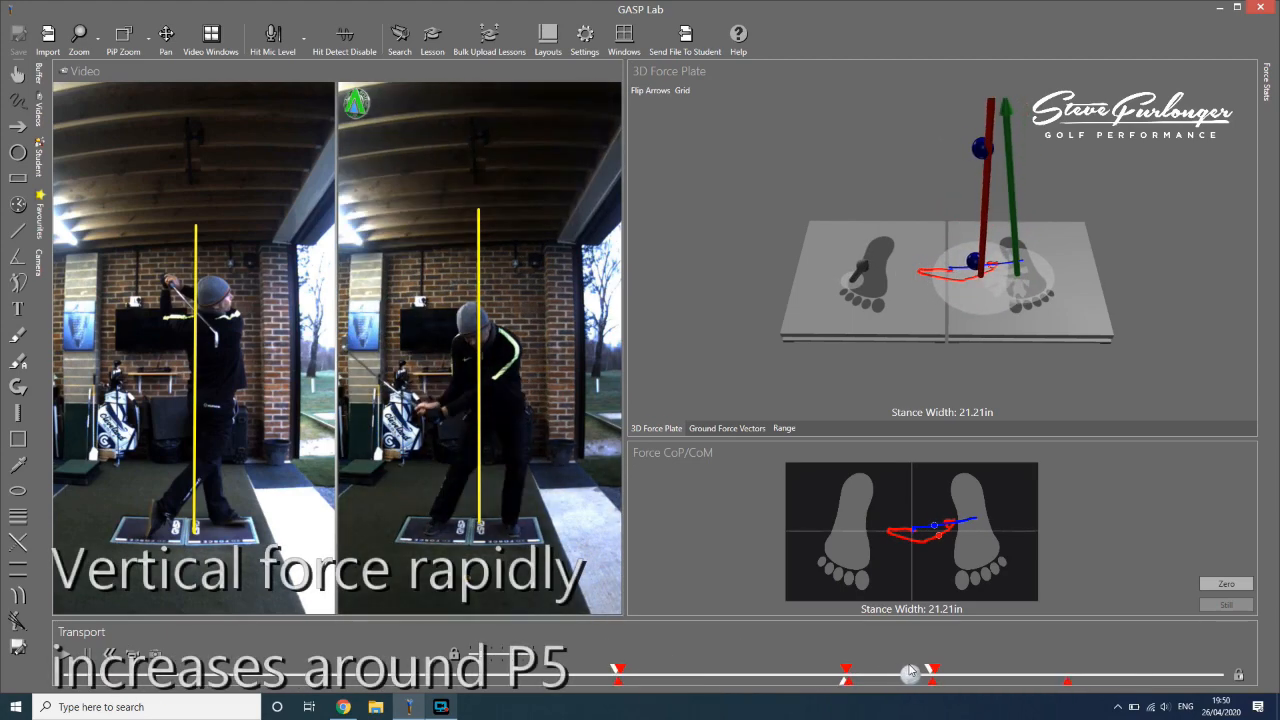
Scrub the Transport playhead through the second swing's downswing as force shifts to the lead foot.
left_click_drag(910, 673, 848, 673)
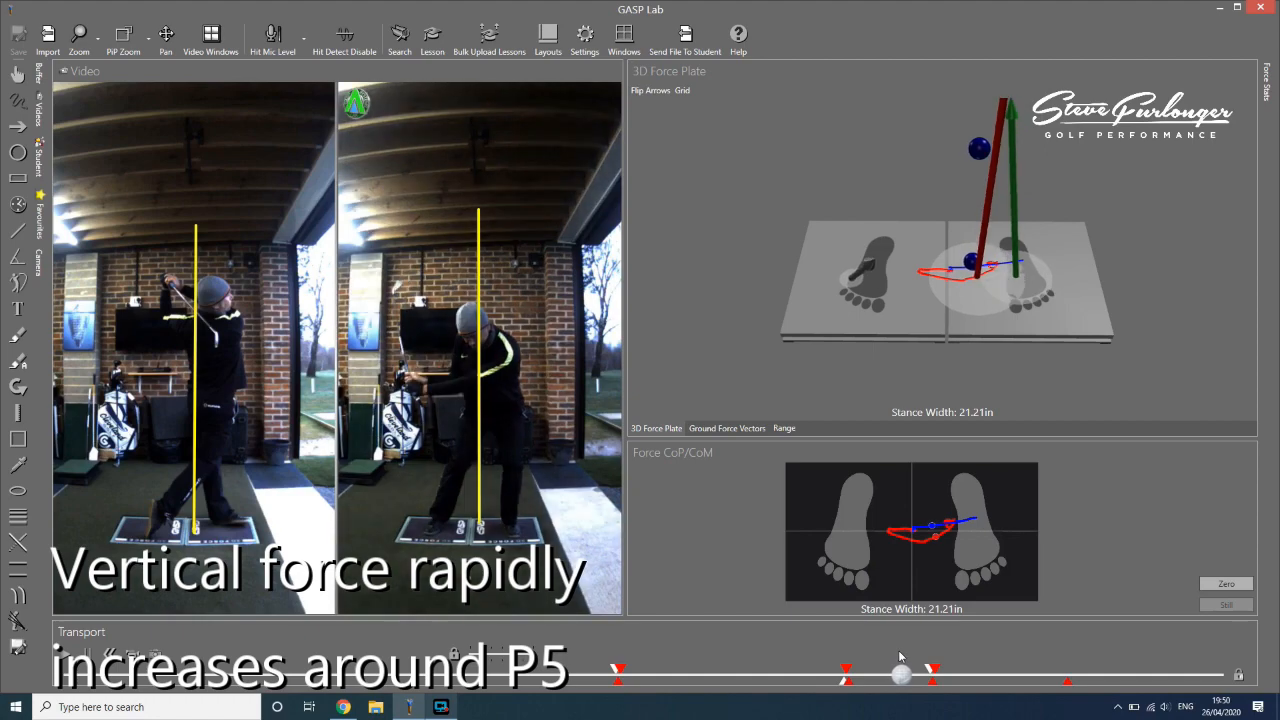
left_click_drag(900, 674, 865, 674)
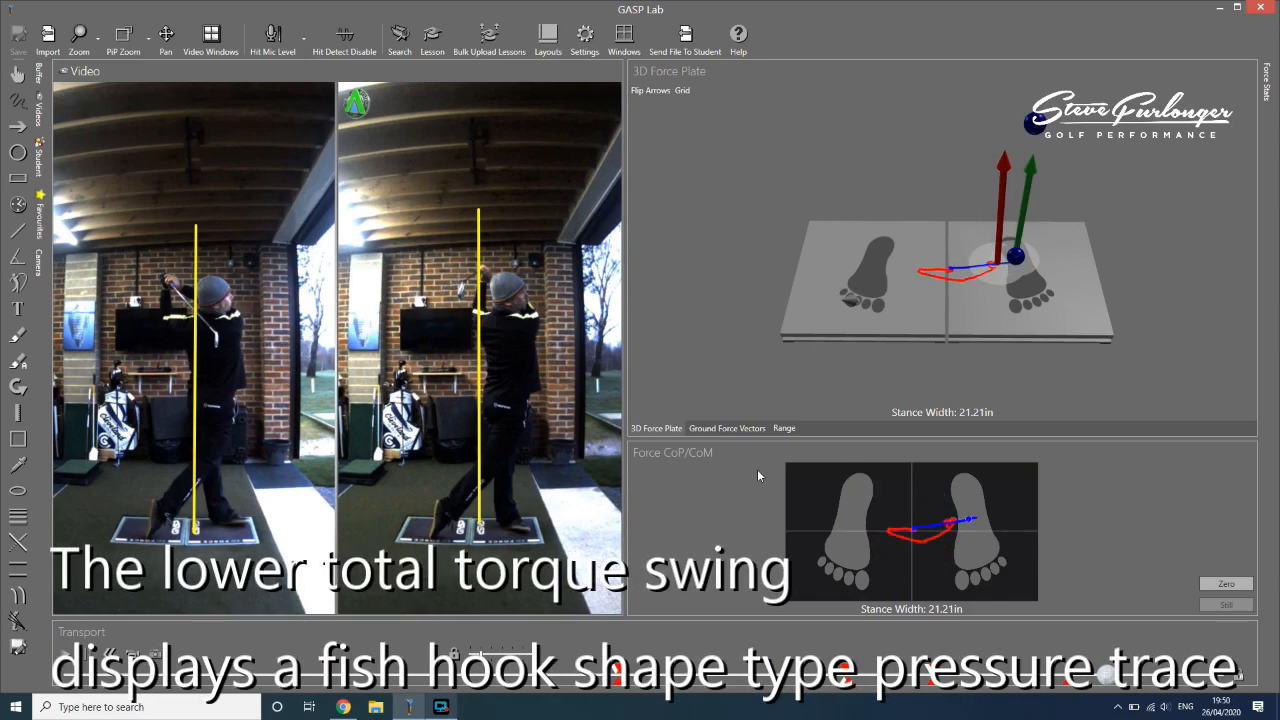
mouse_move(810, 536)
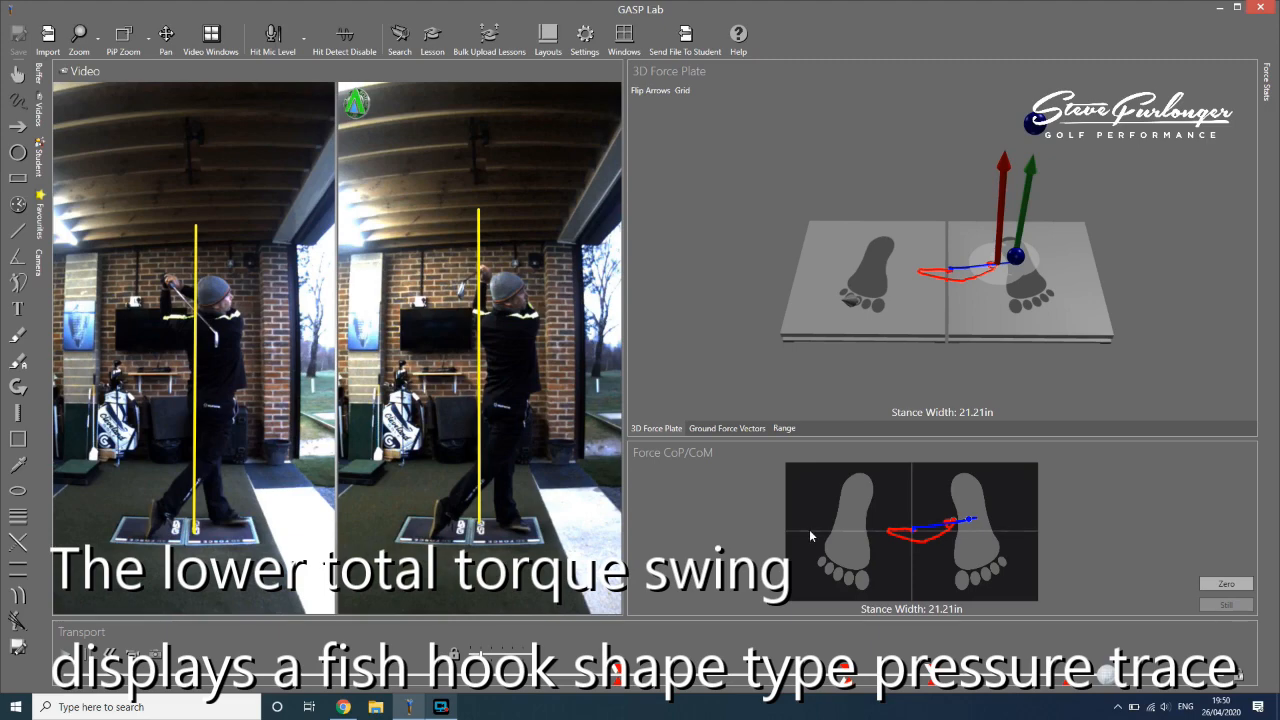
mouse_move(910, 533)
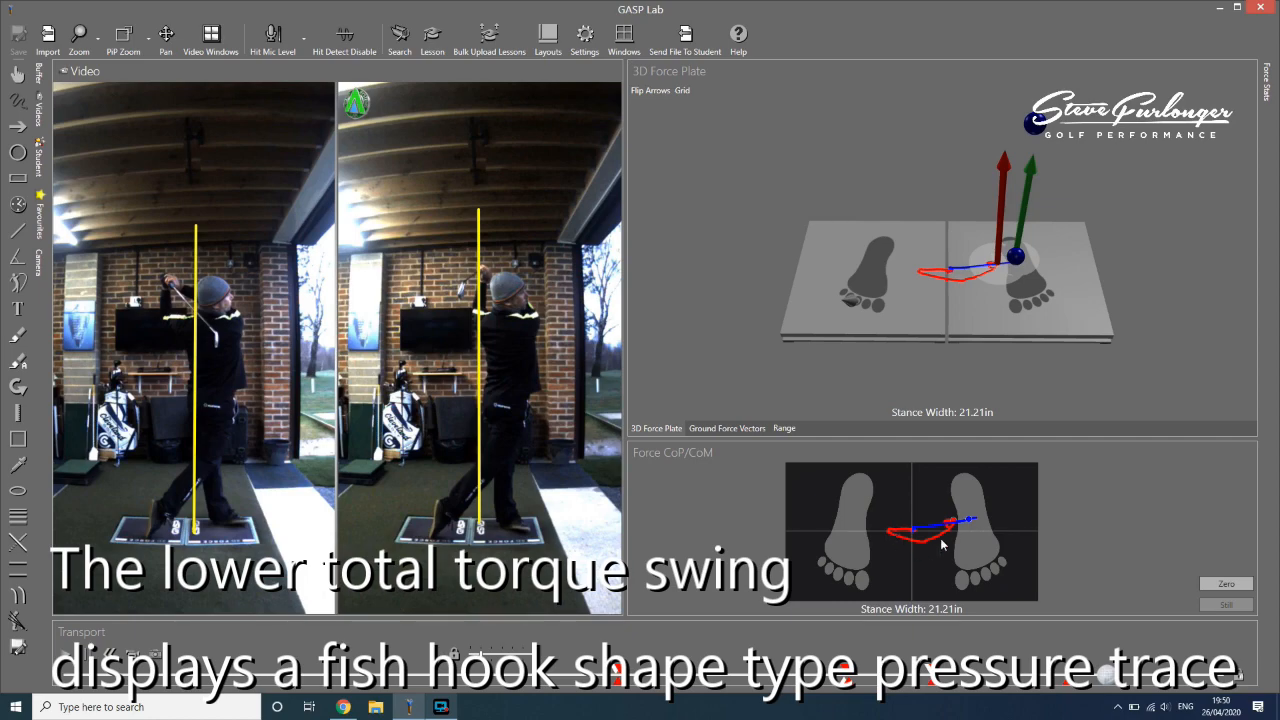
mouse_move(888, 545)
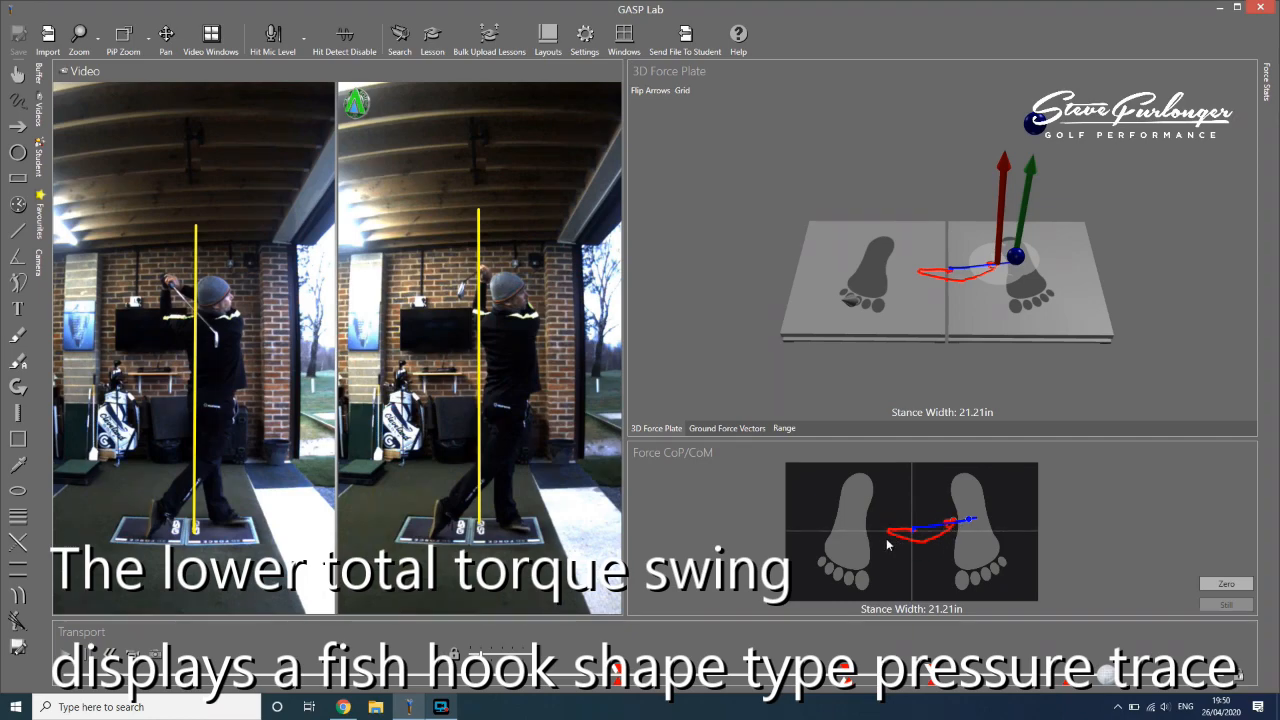
mouse_move(930, 523)
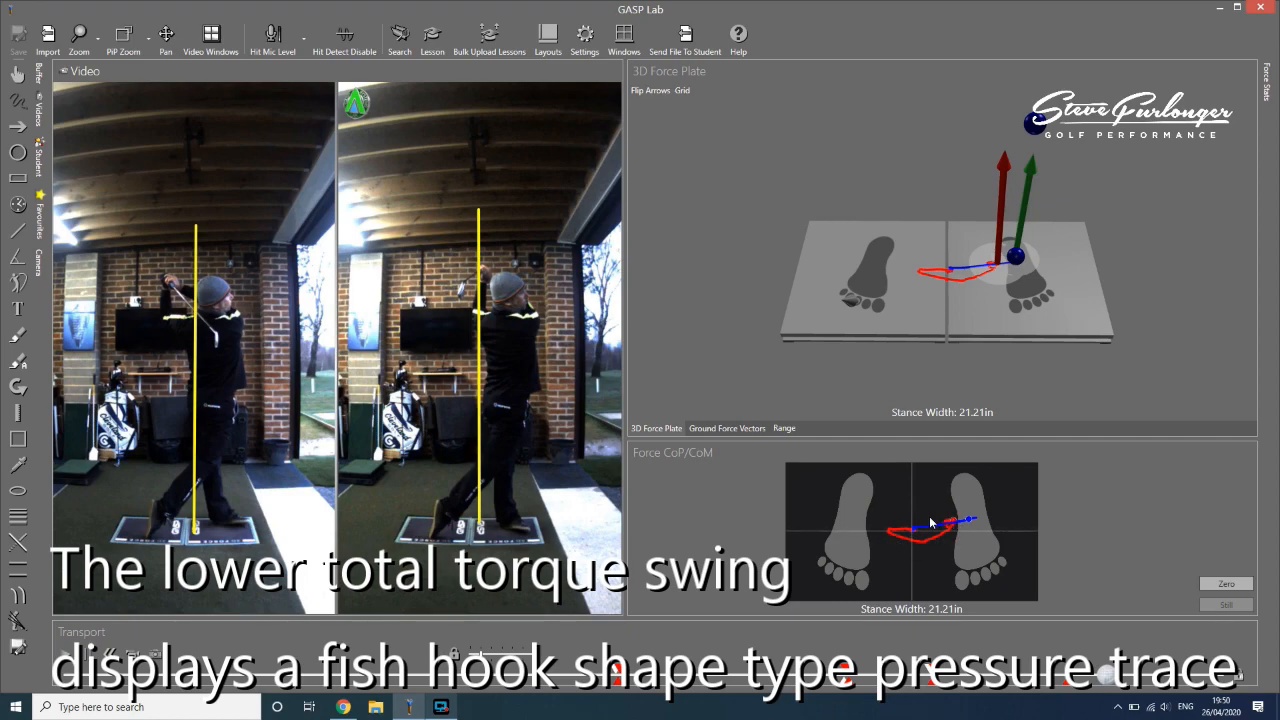